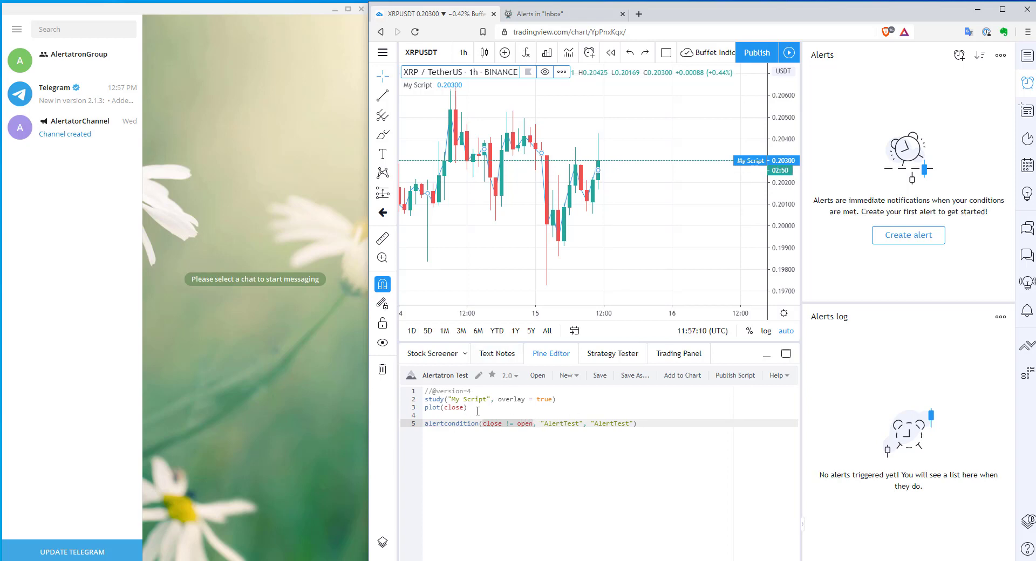
mouse_move(489, 425)
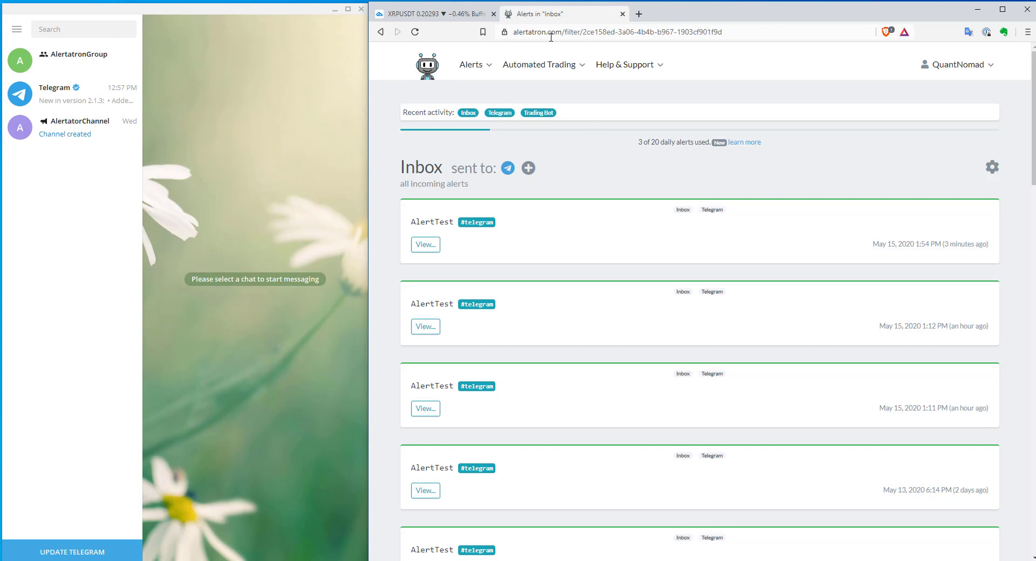
mouse_move(544, 43)
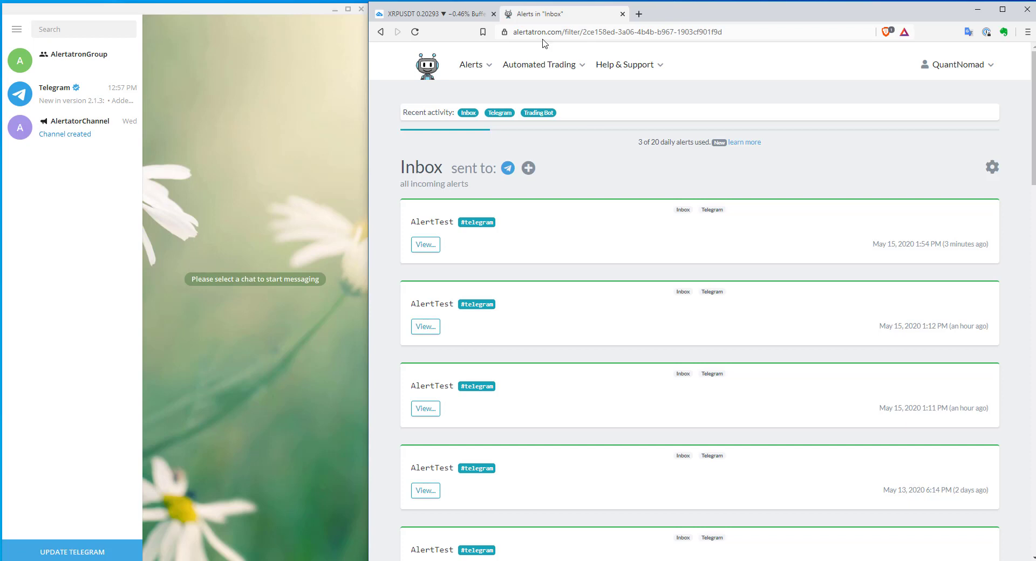
mouse_move(540, 64)
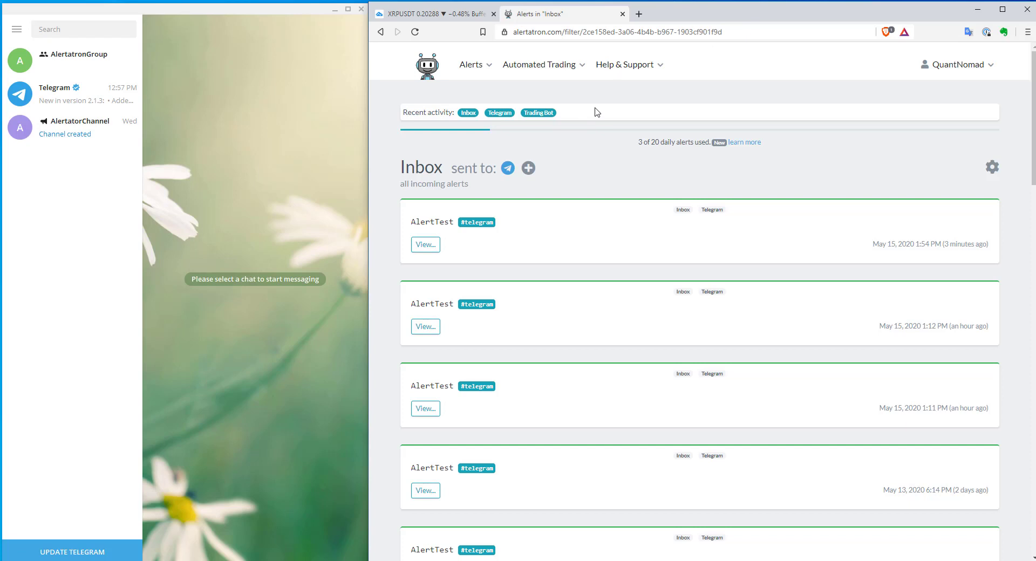
mouse_move(496, 97)
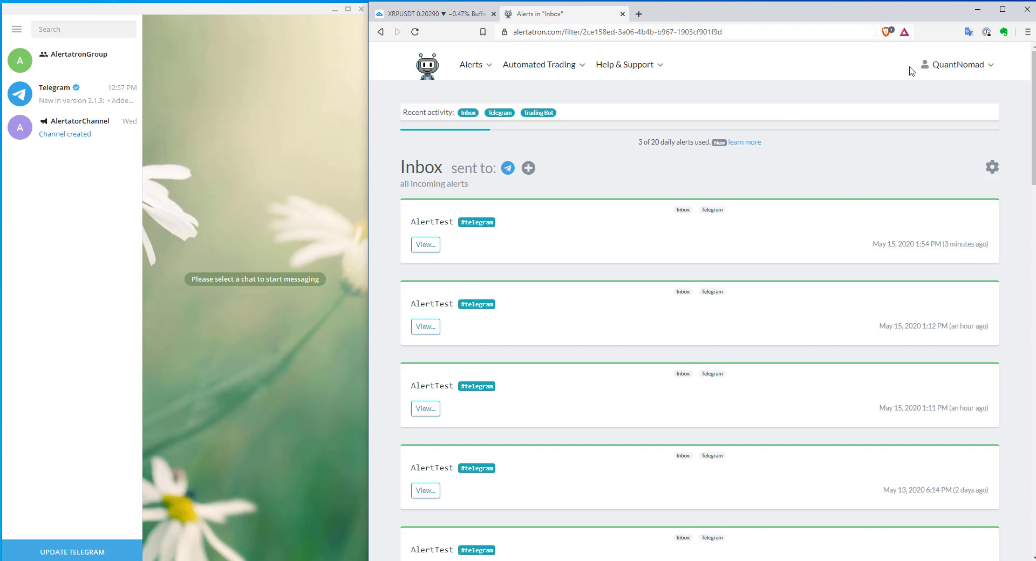
mouse_move(956, 64)
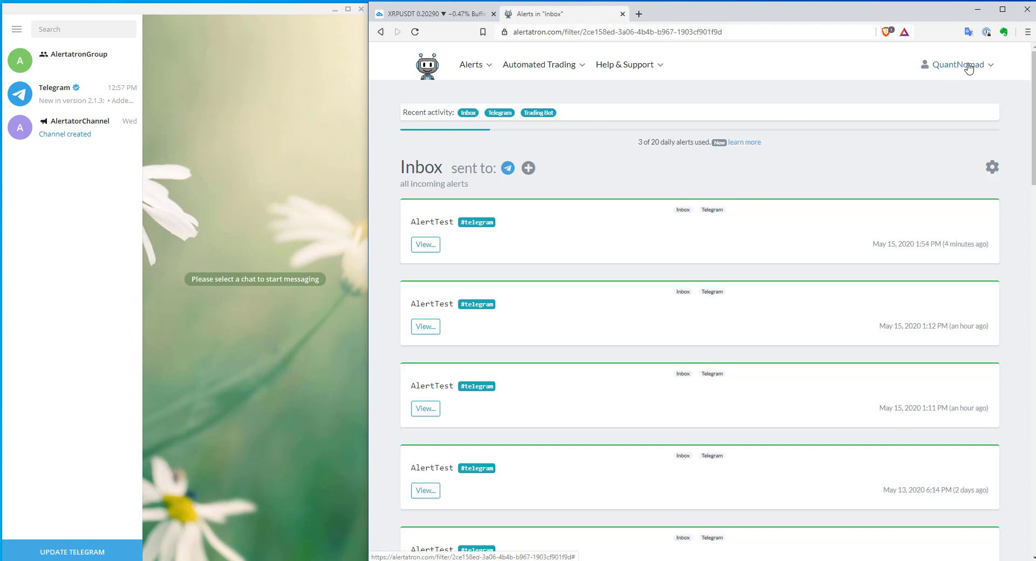
Copy the unique webhook address from Alertatron's Incoming Alerts settings page.
click(957, 64)
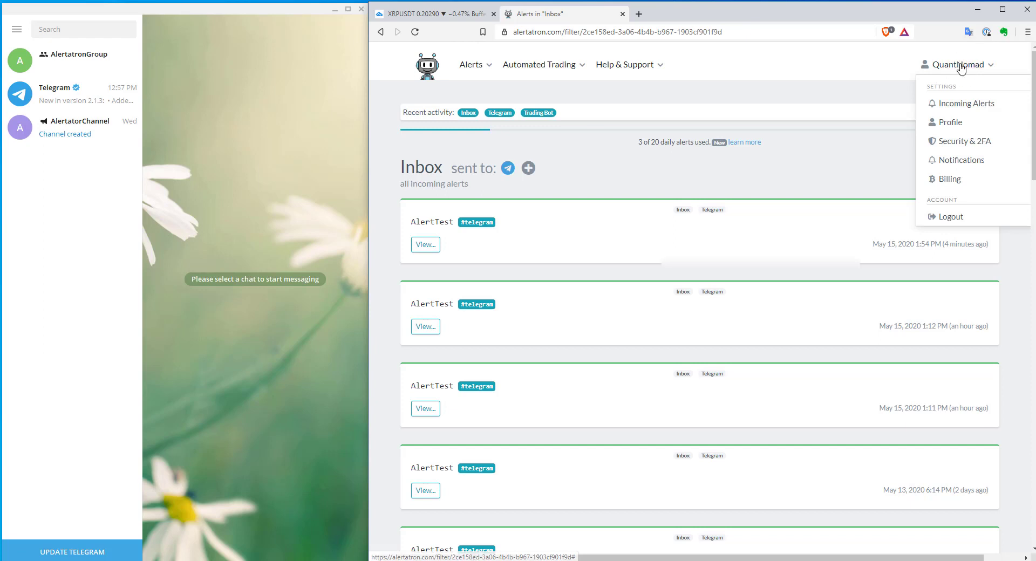
click(968, 103)
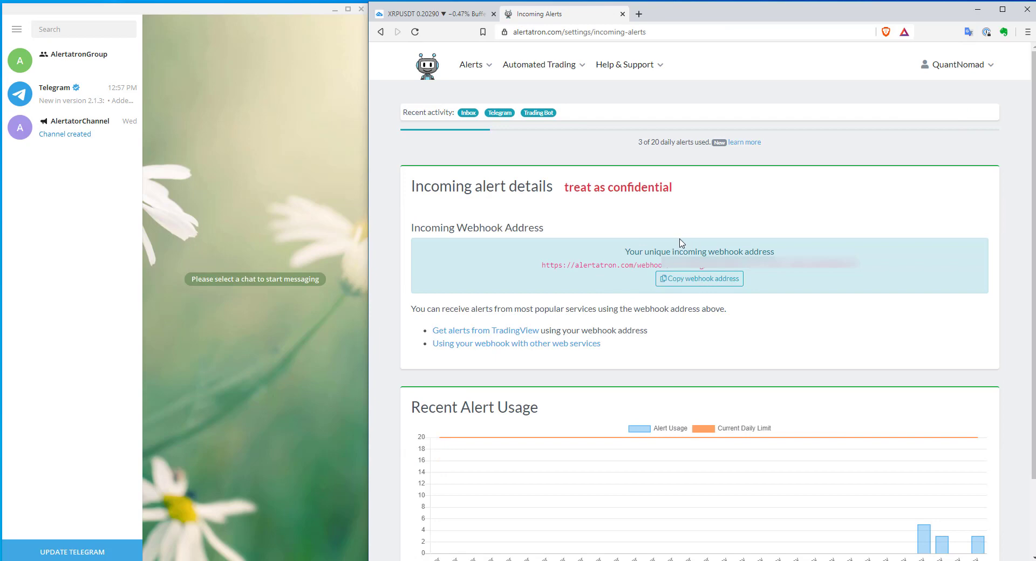
mouse_move(676, 287)
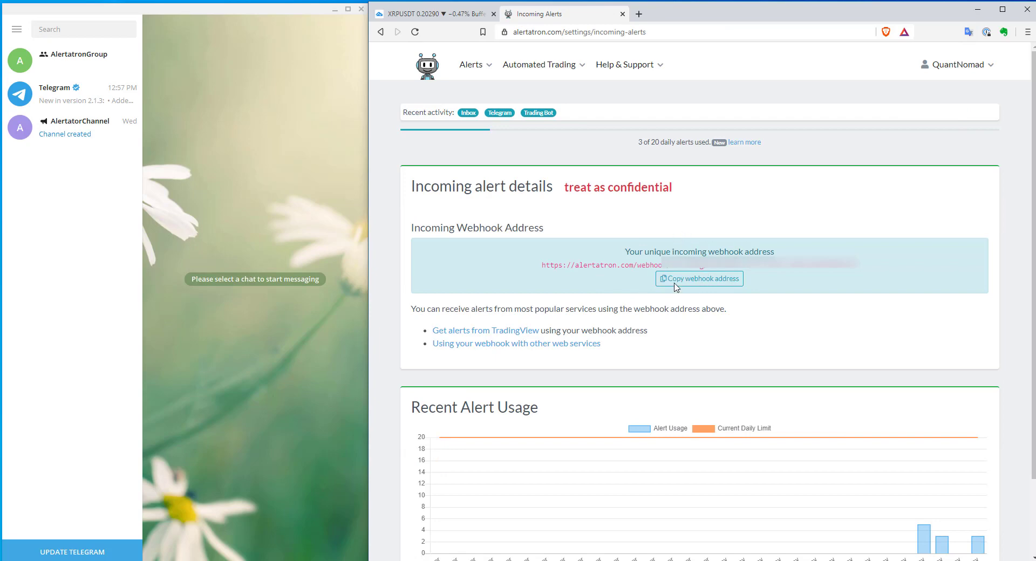
click(698, 278)
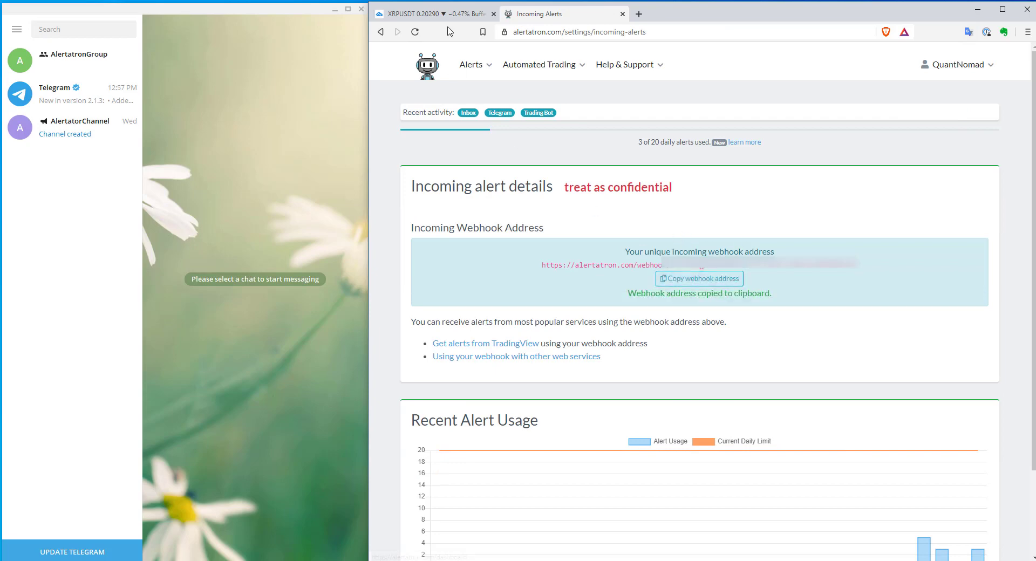
Start a TradingView alert on My Script > AlertTest with Webhook URL enabled and message 'AlertTest #telegram'.
click(430, 13)
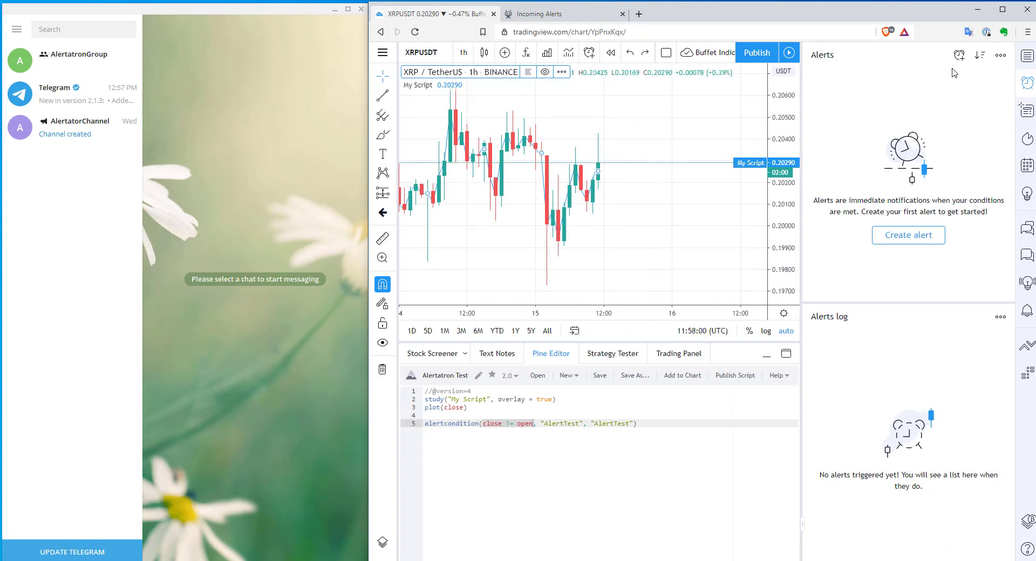
click(908, 234)
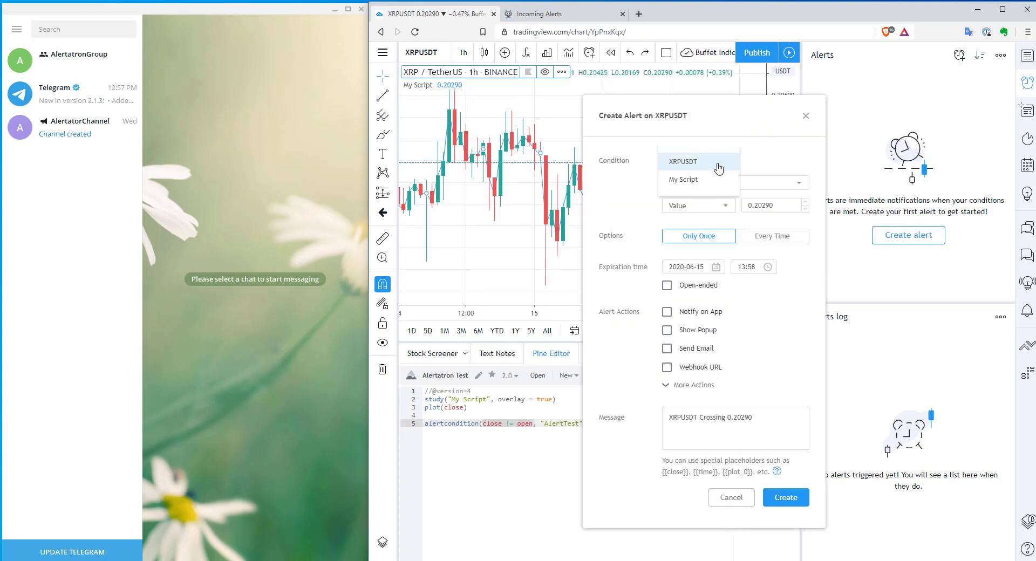
click(698, 181)
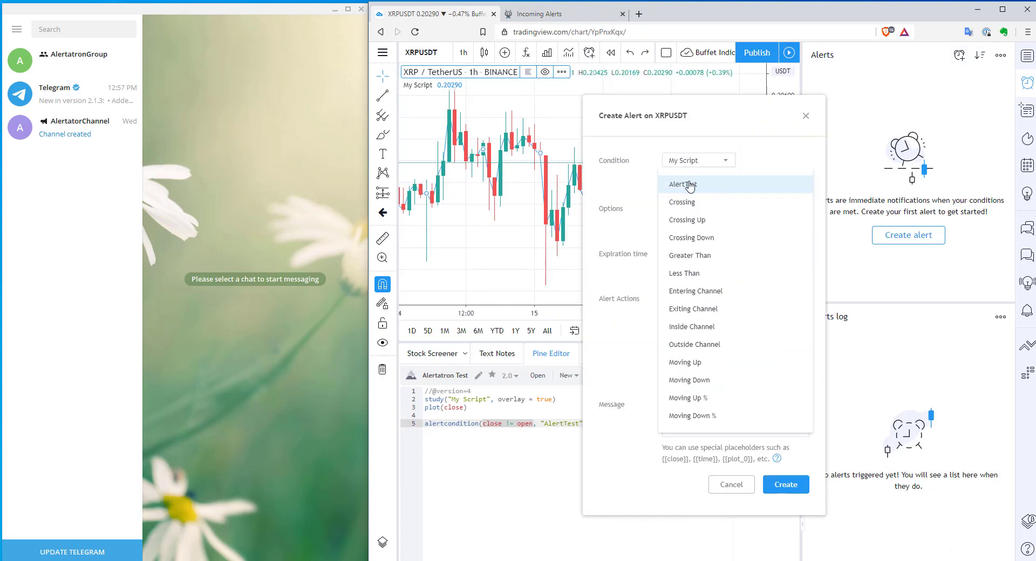
click(681, 183)
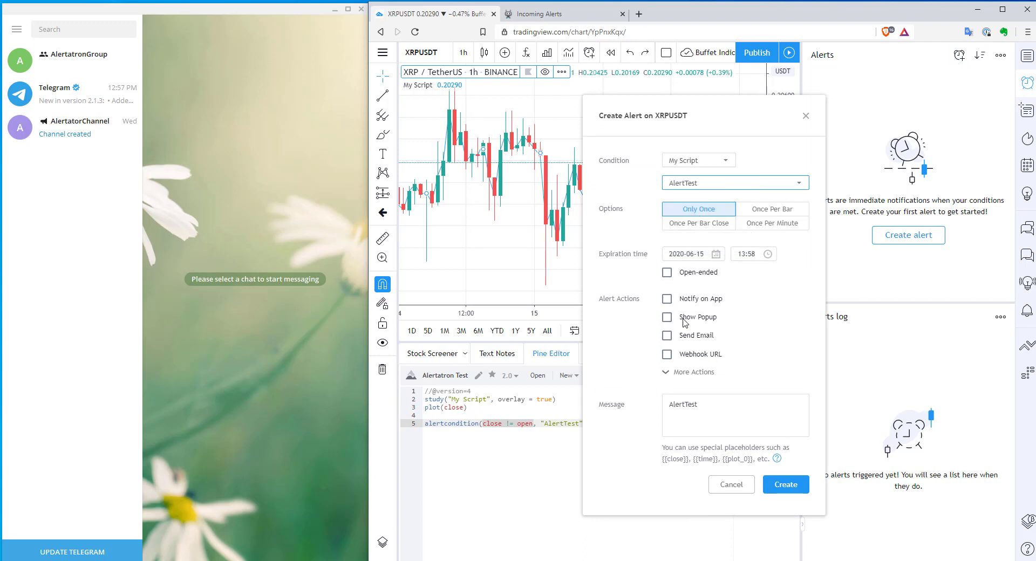
click(667, 354)
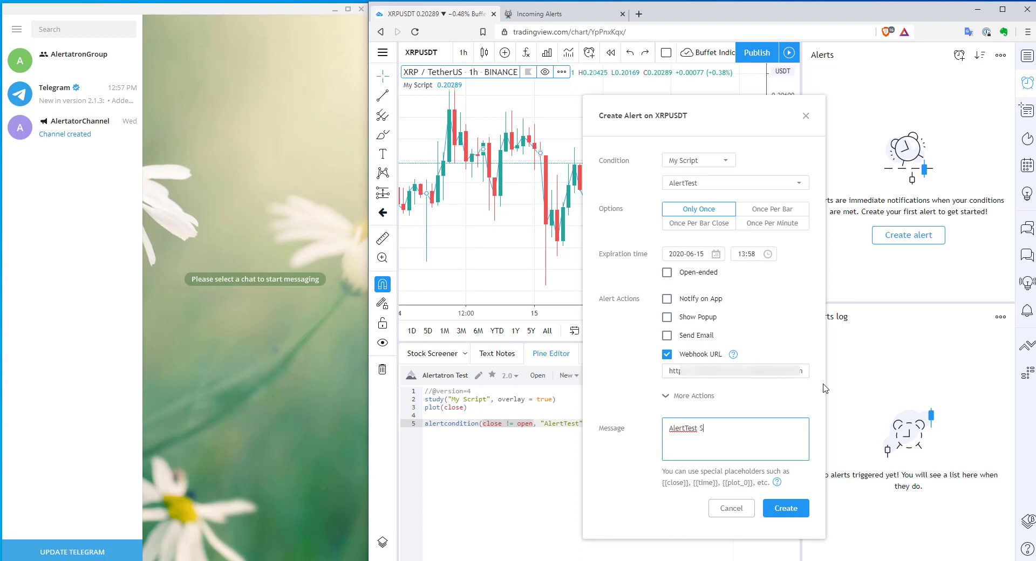
text(#)
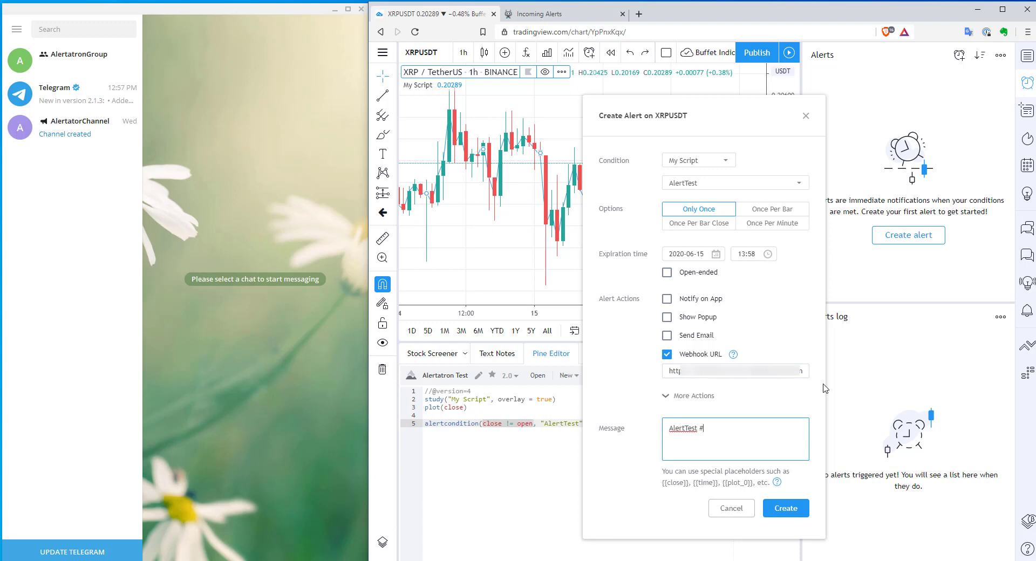
text(telegram)
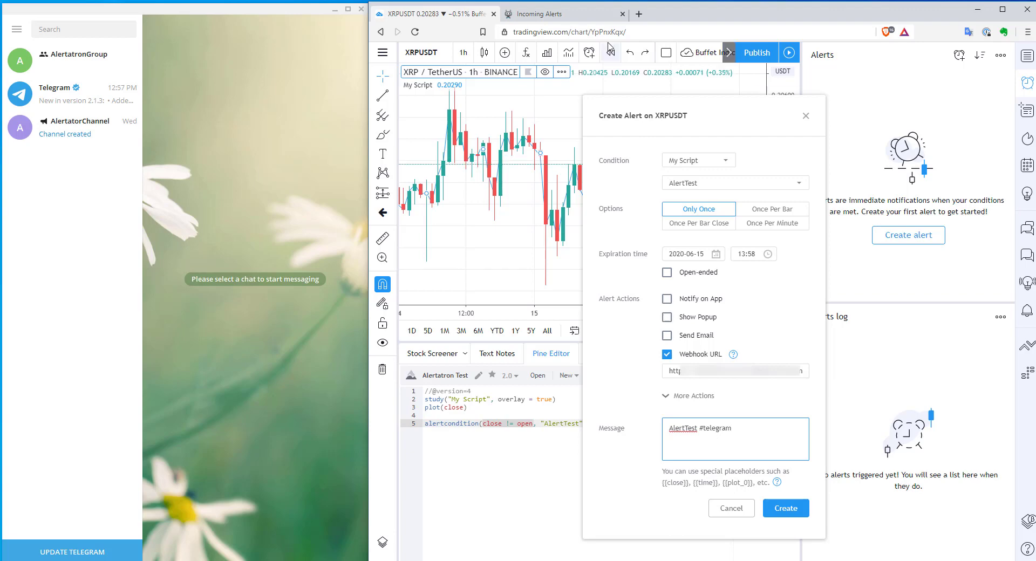
Reach the Telegram forwarding settings via the Telegram filter in Alertatron's Recent activity.
click(542, 15)
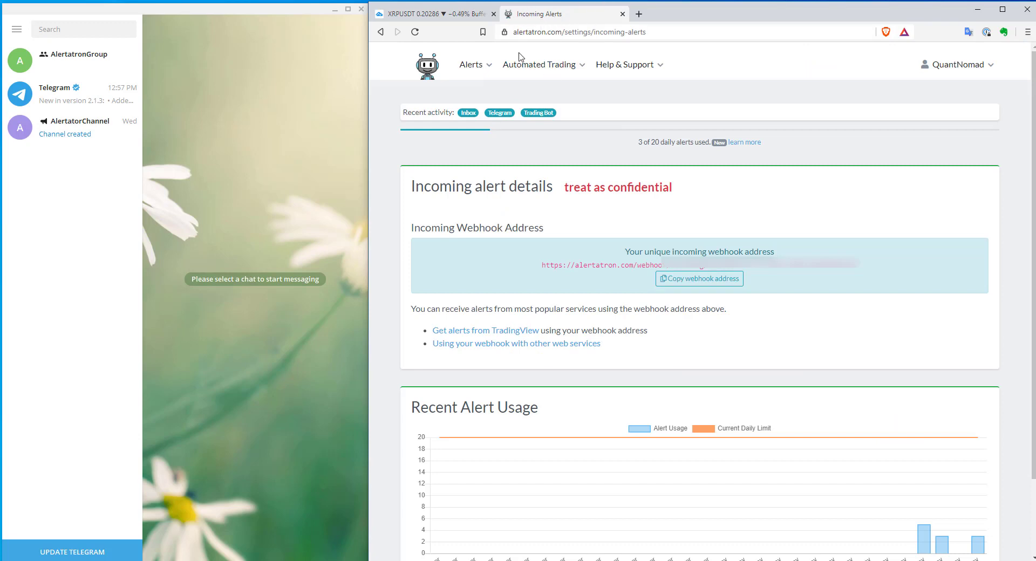
mouse_move(274, 62)
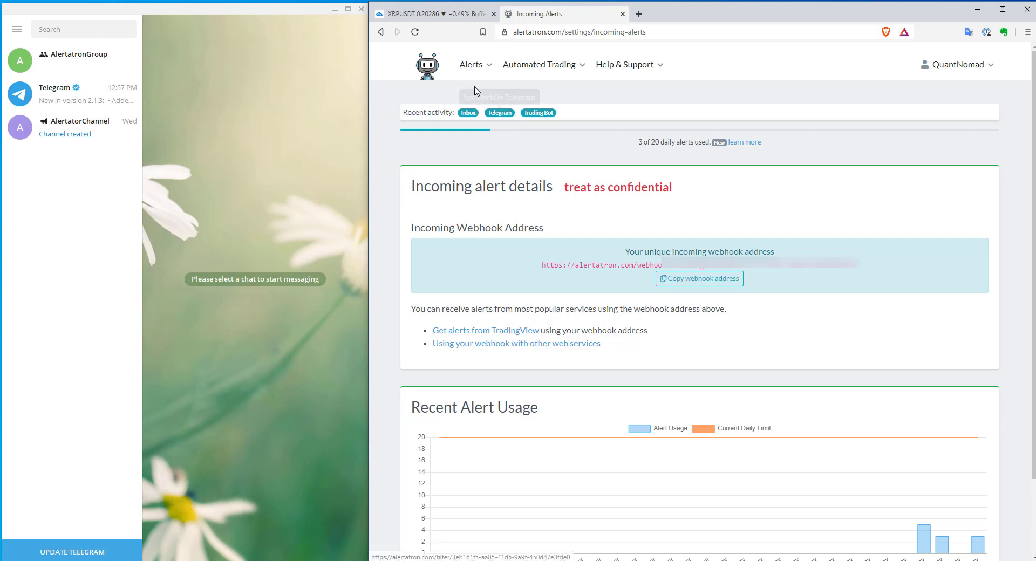
click(500, 112)
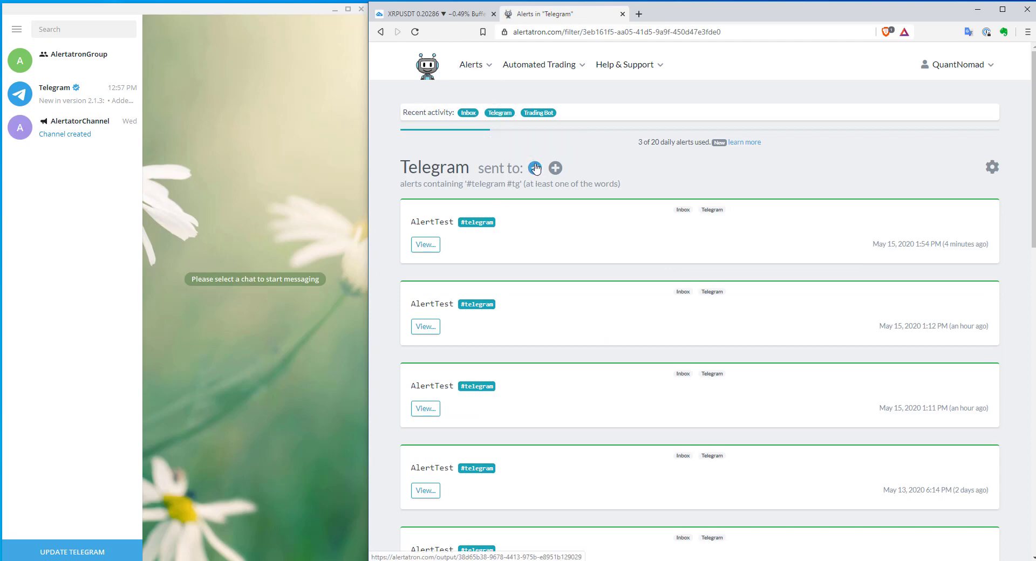
click(535, 167)
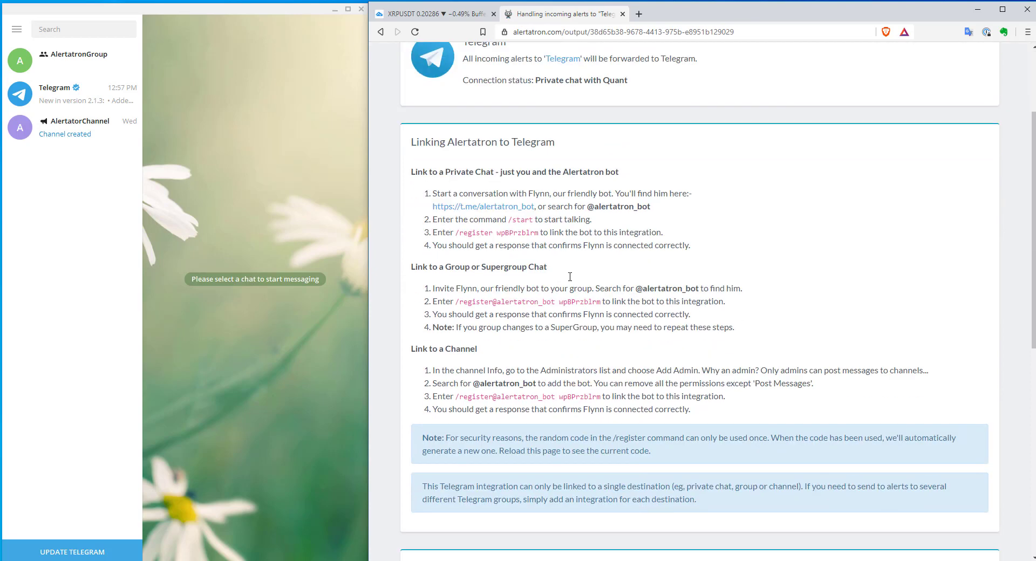
scroll(down, 3)
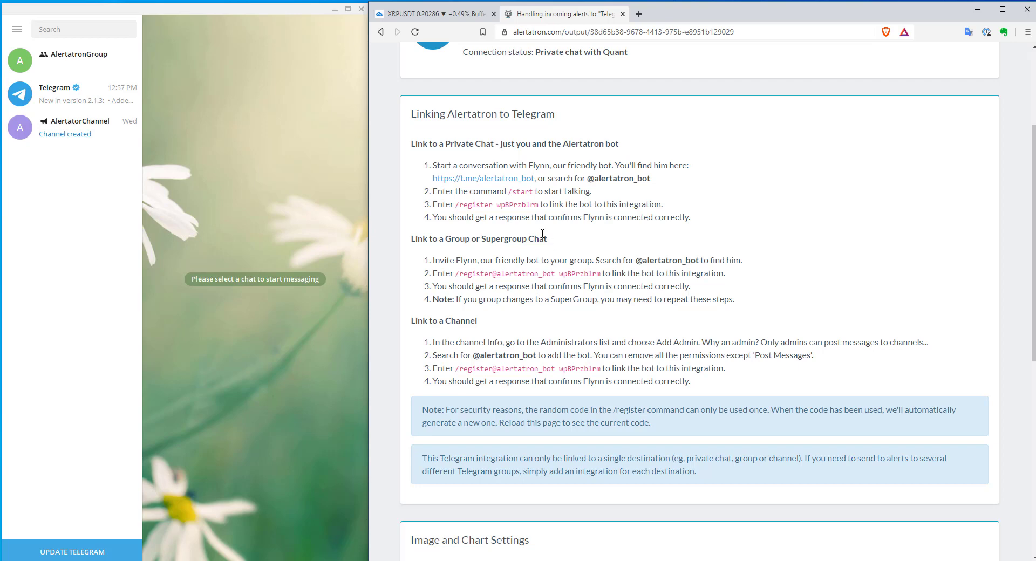
mouse_move(572, 163)
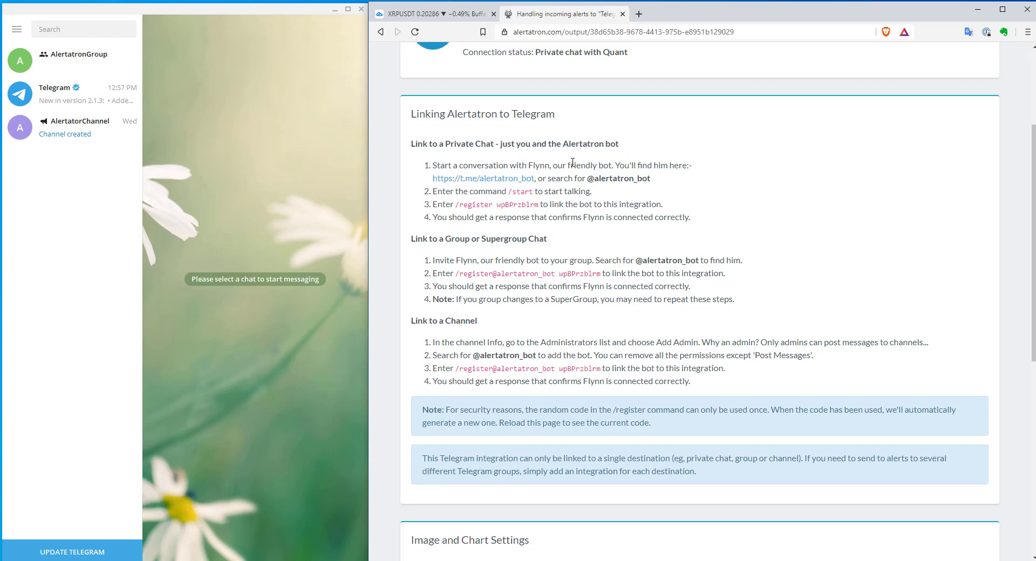
mouse_move(622, 177)
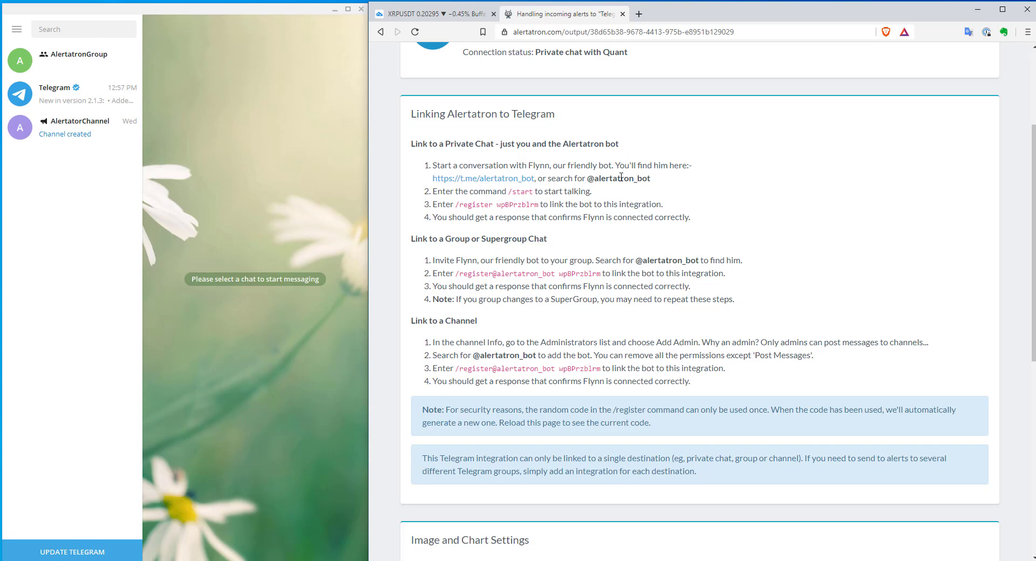
double_click(620, 178)
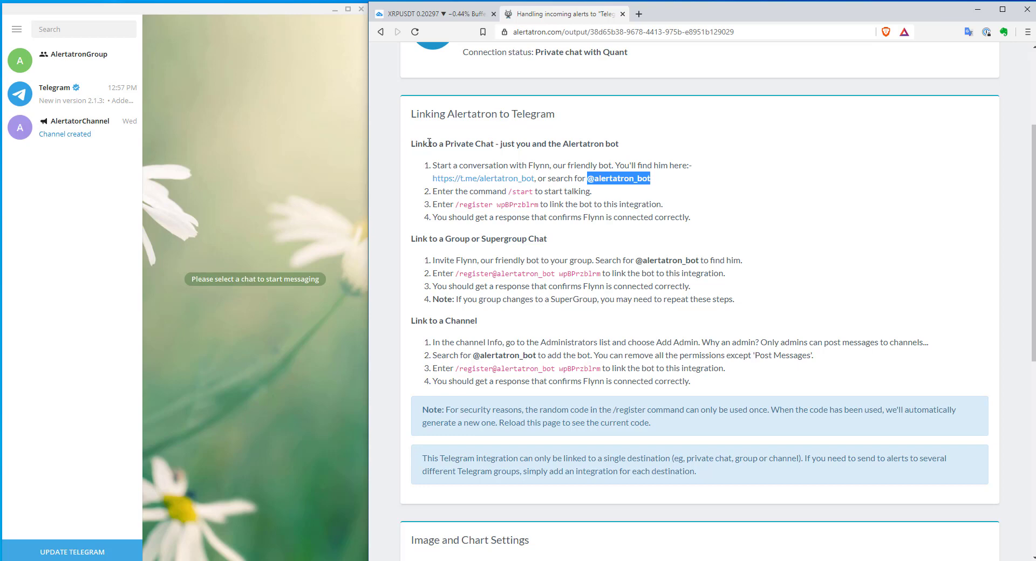
mouse_move(454, 239)
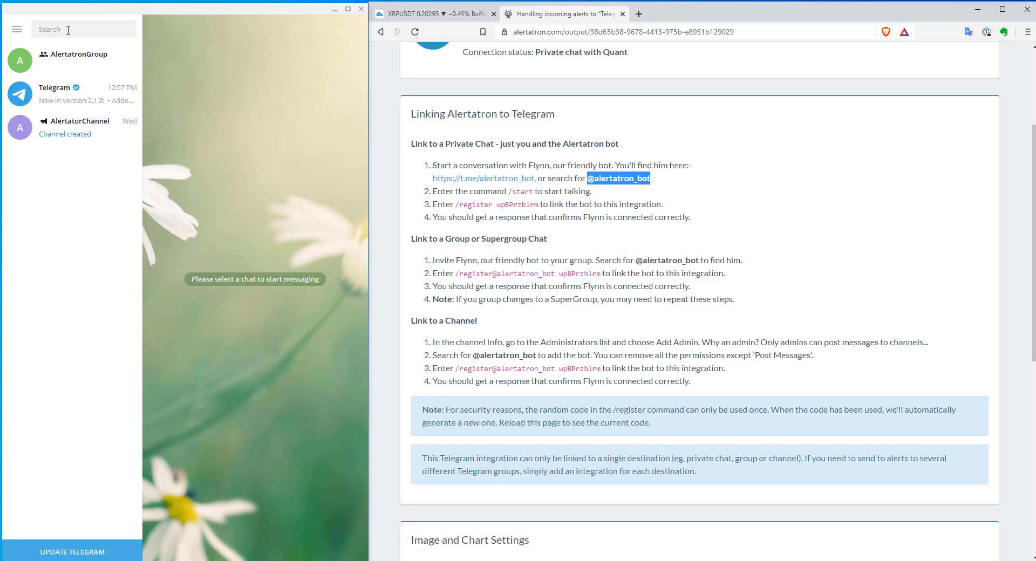
text(@alertatron_bot)
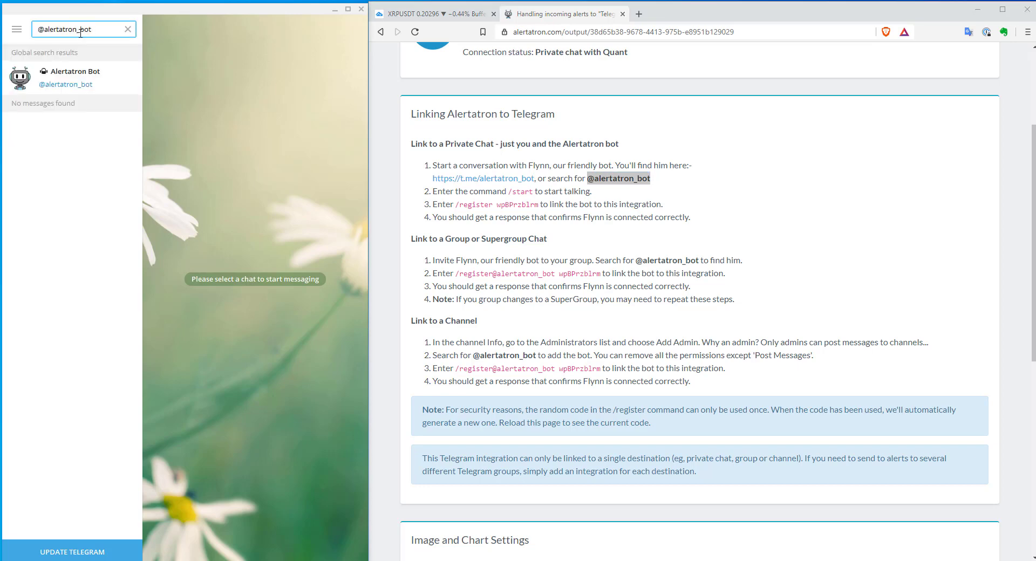
click(71, 78)
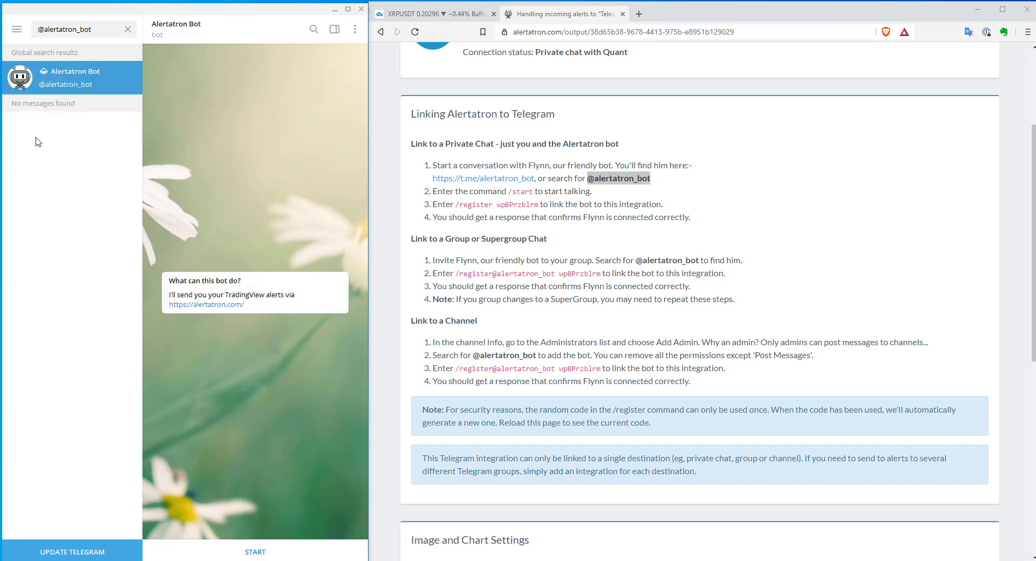
mouse_move(255, 551)
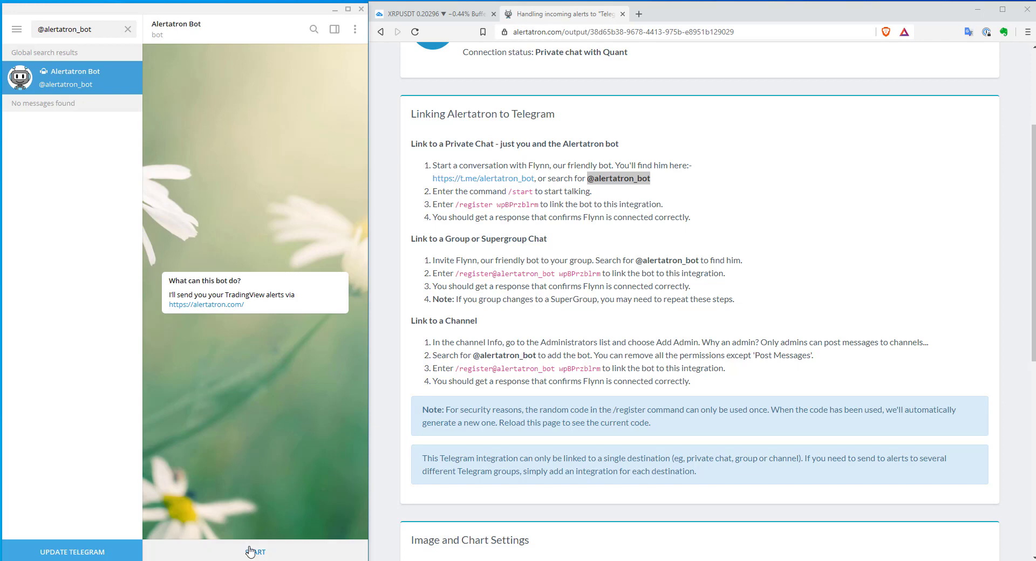
click(256, 552)
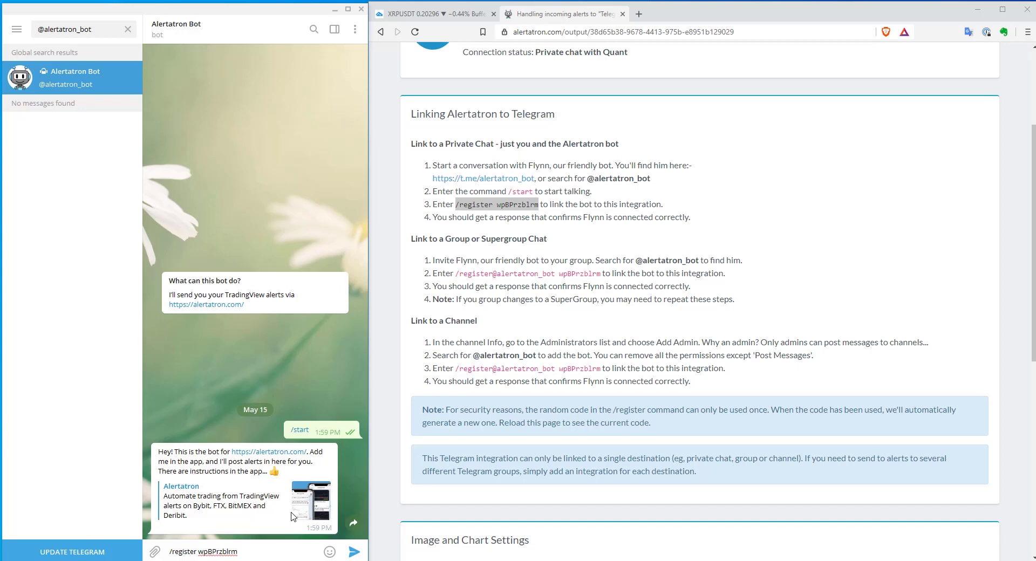
click(355, 552)
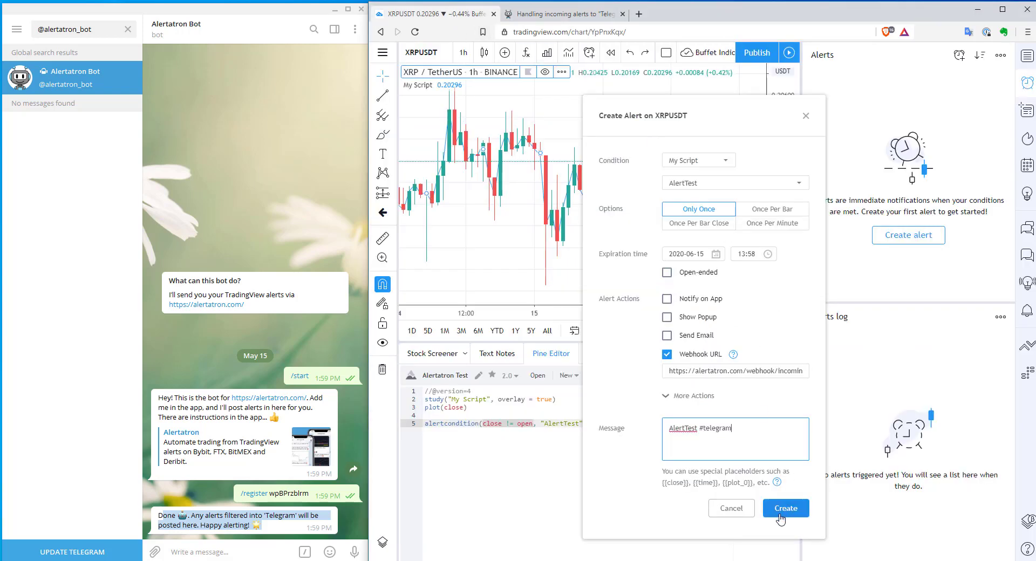
Create the AlertTest alert so 'AlertTest #telegram' arrives in the Alertatron Bot chat.
click(786, 509)
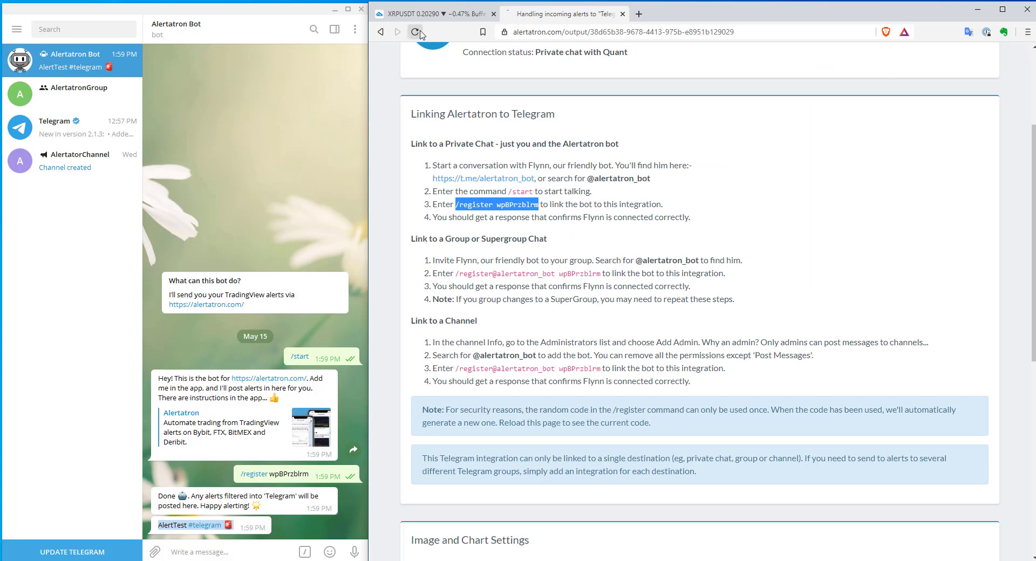
click(415, 32)
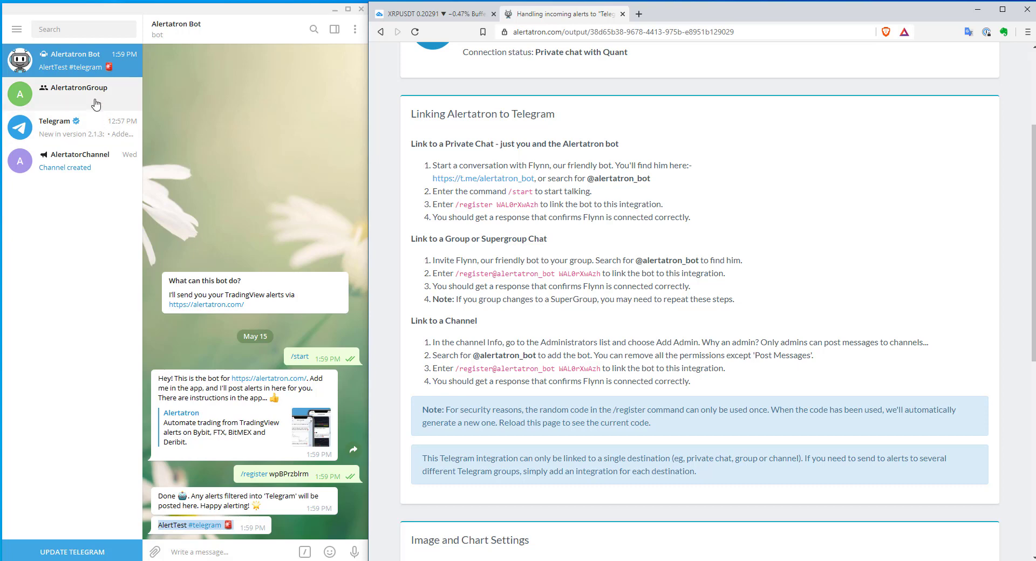
click(78, 94)
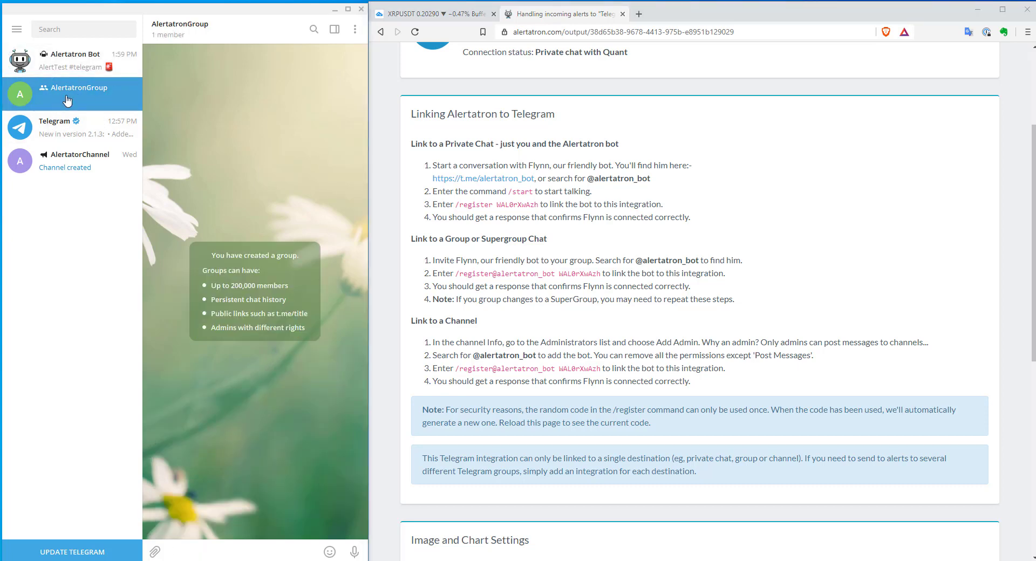
click(354, 29)
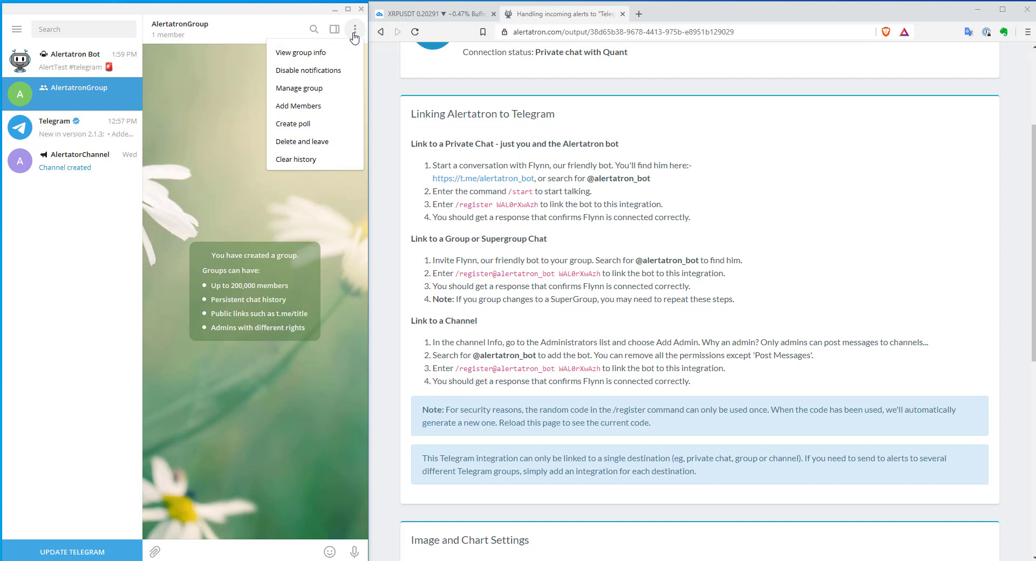
click(298, 106)
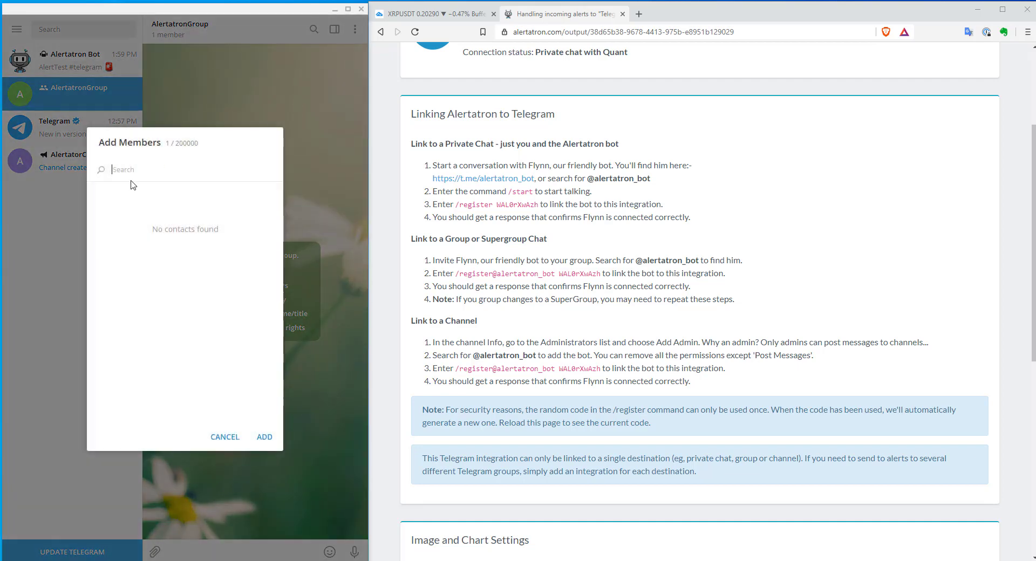
double_click(619, 178)
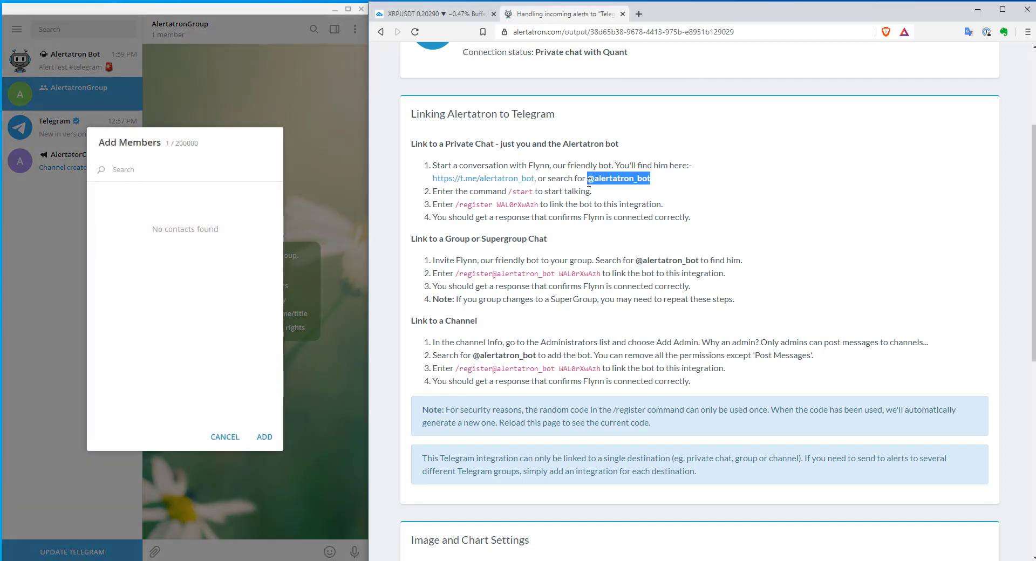
text(@alertatron_bot)
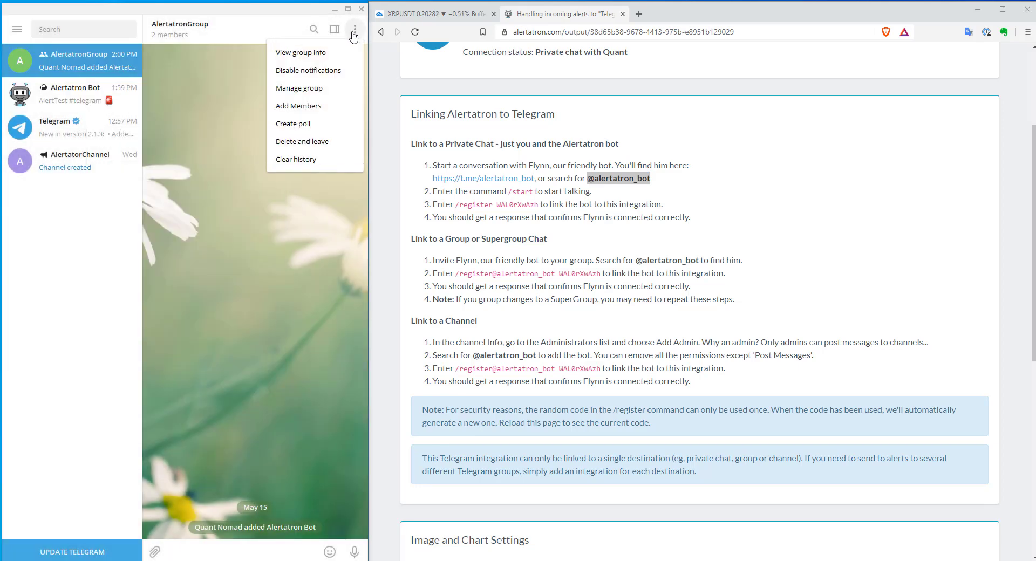
Promote Alertatron Bot to administrator in AlertatronGroup's management settings.
click(299, 87)
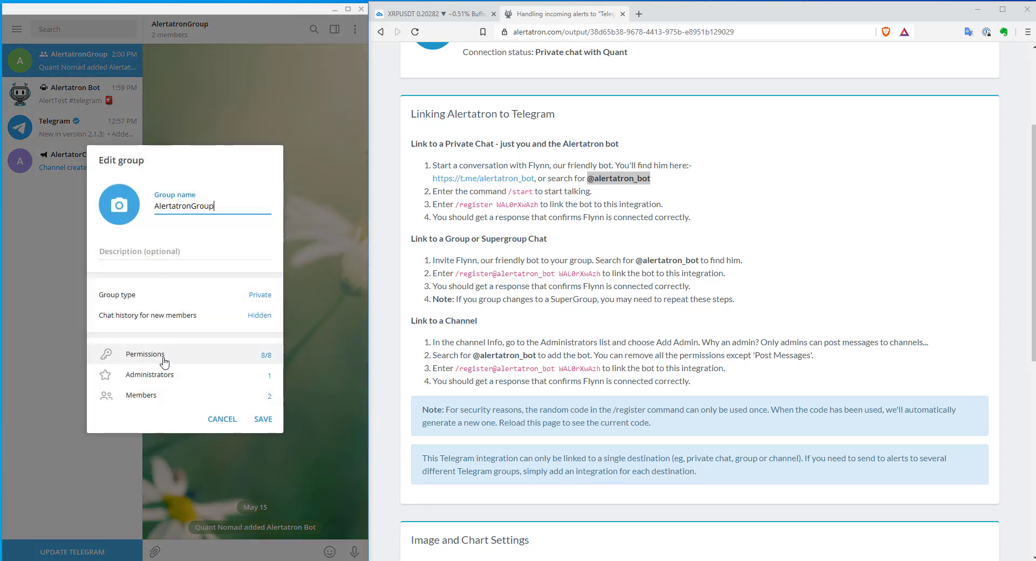
click(149, 374)
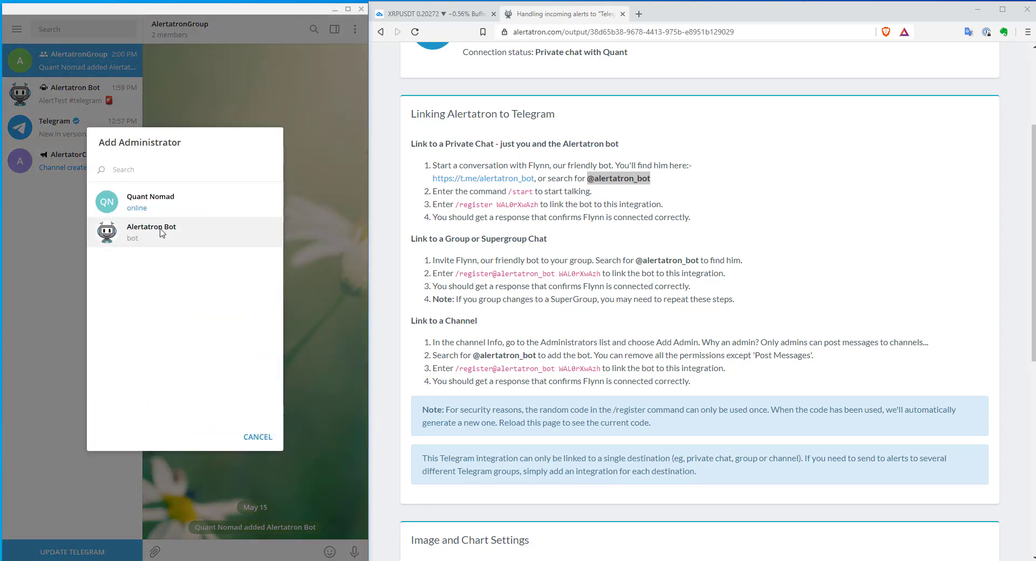
click(151, 231)
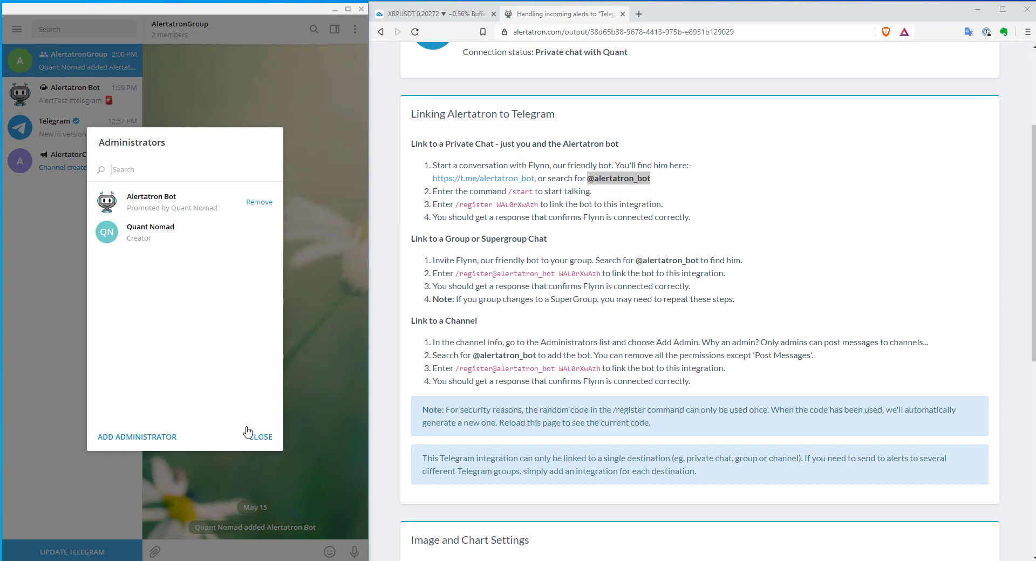
mouse_move(242, 396)
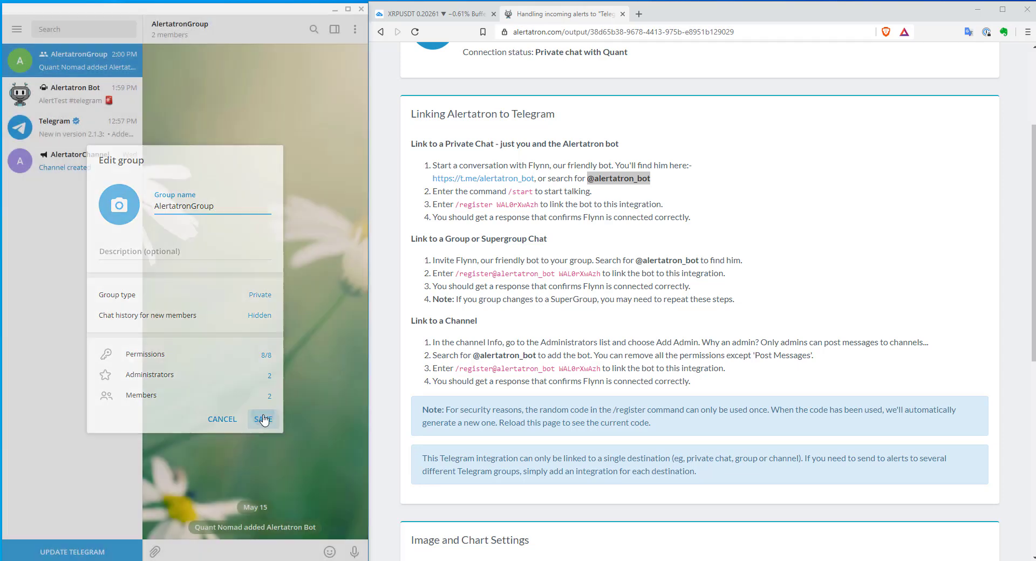
click(262, 419)
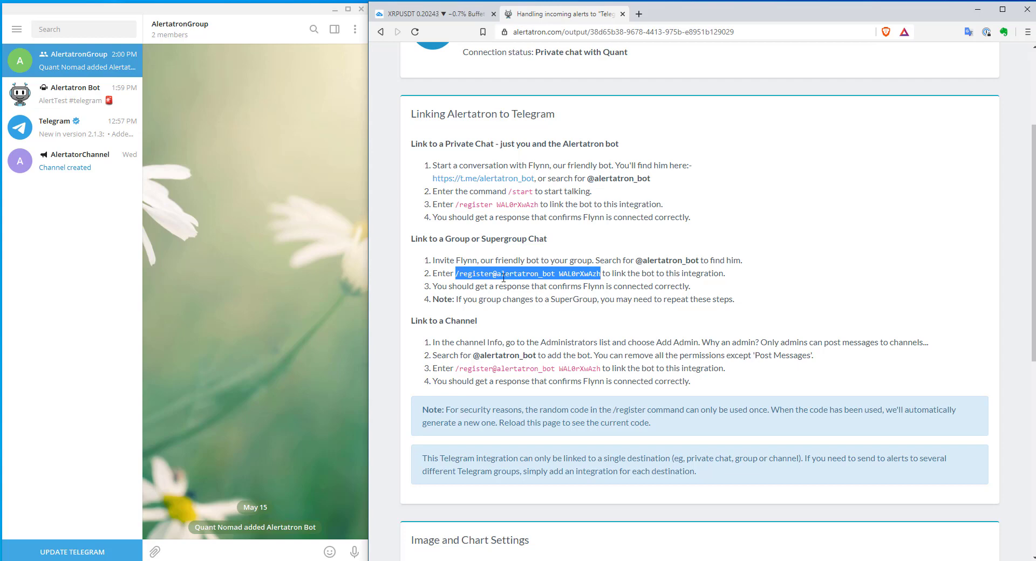
mouse_move(259, 544)
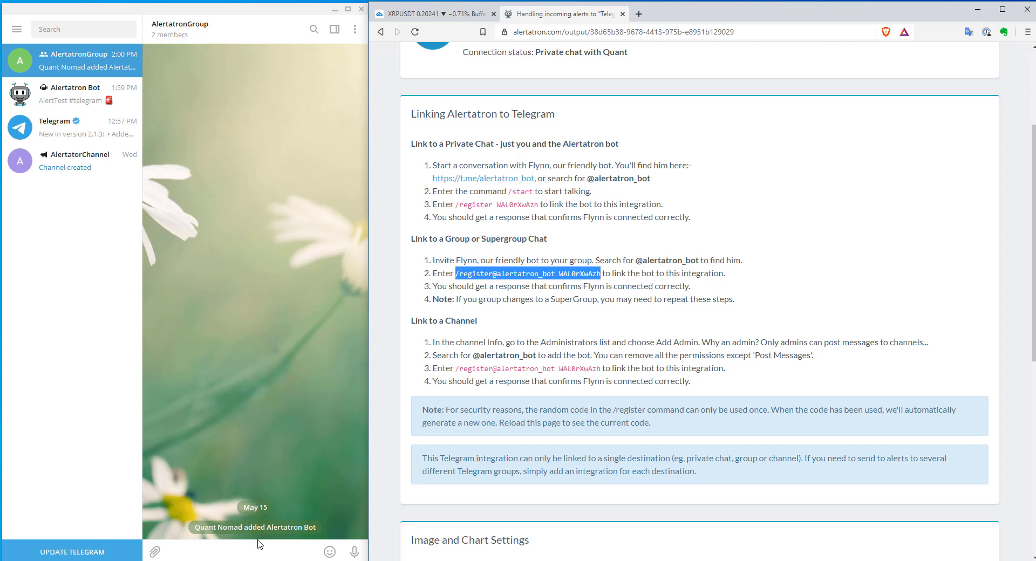
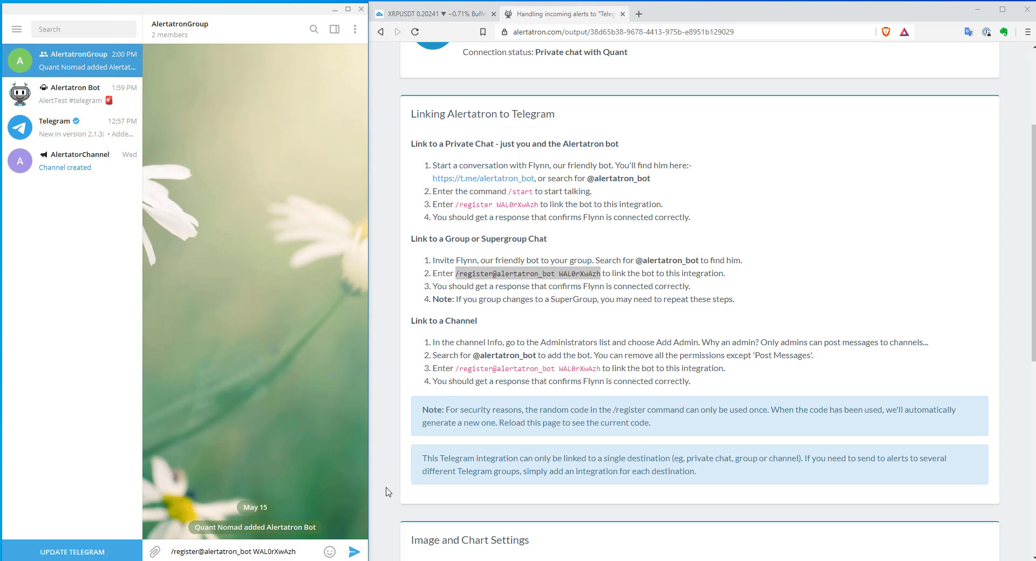
click(354, 552)
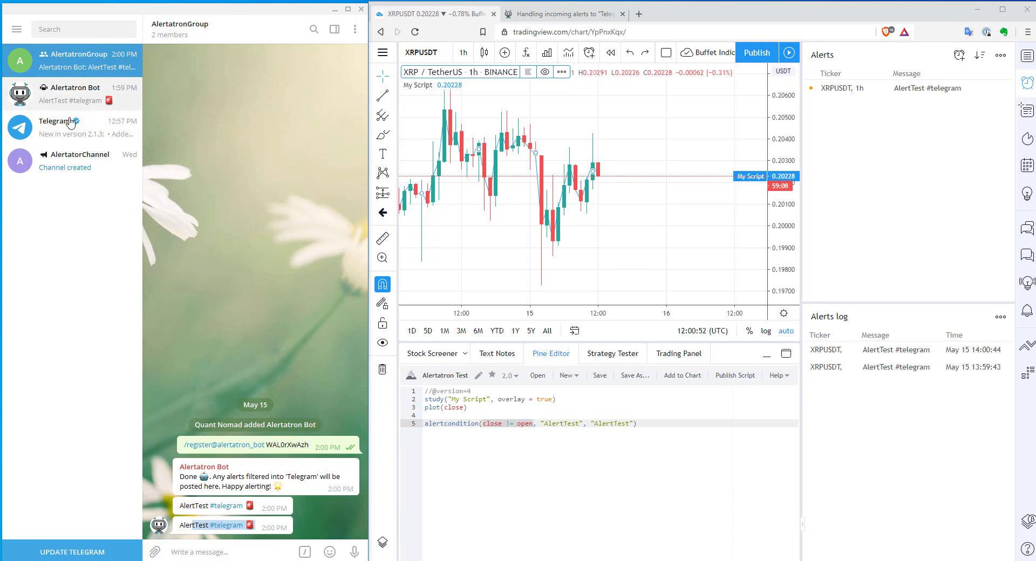
click(71, 160)
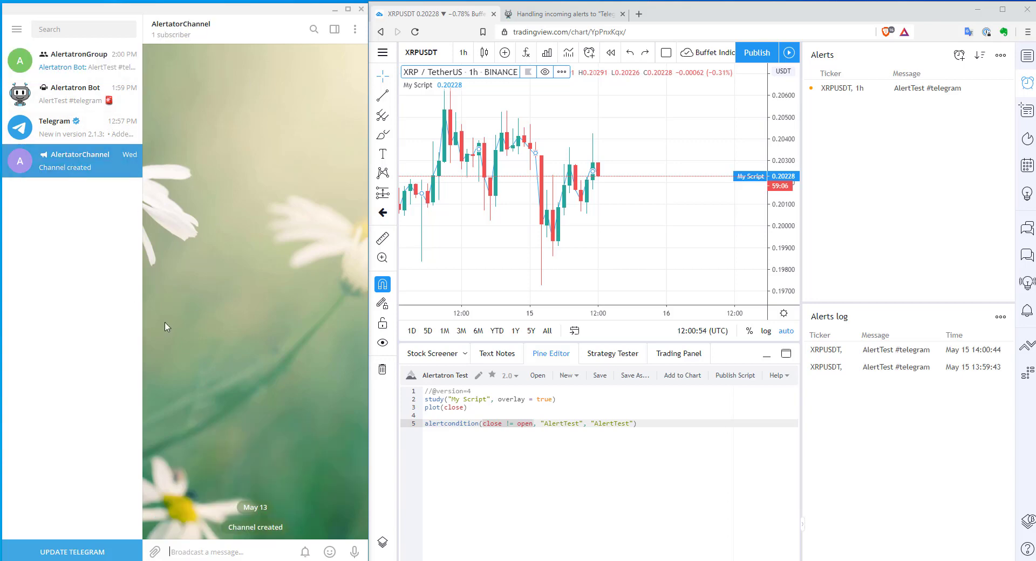
click(355, 29)
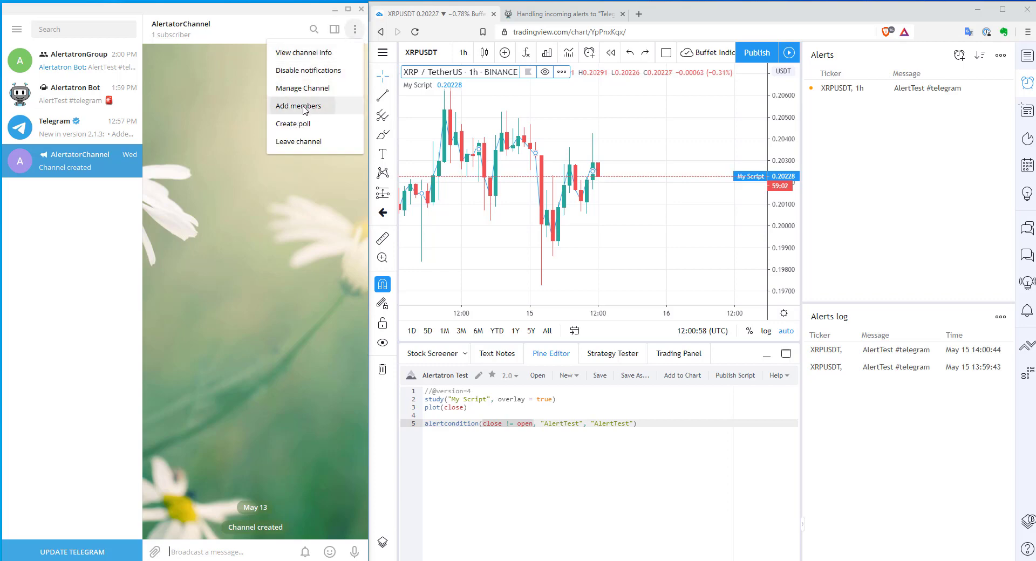
click(298, 106)
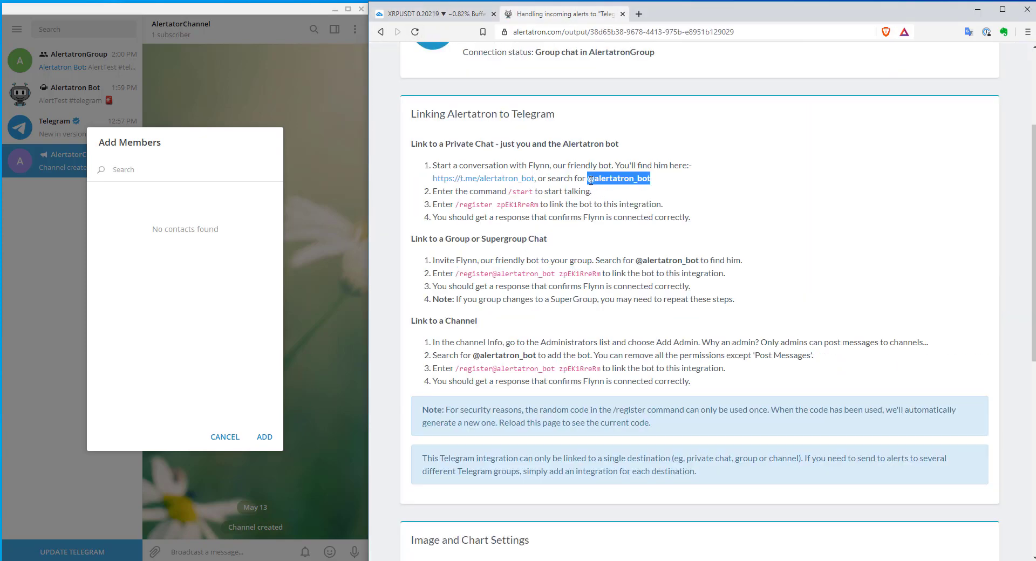
text(@alertatron_bot)
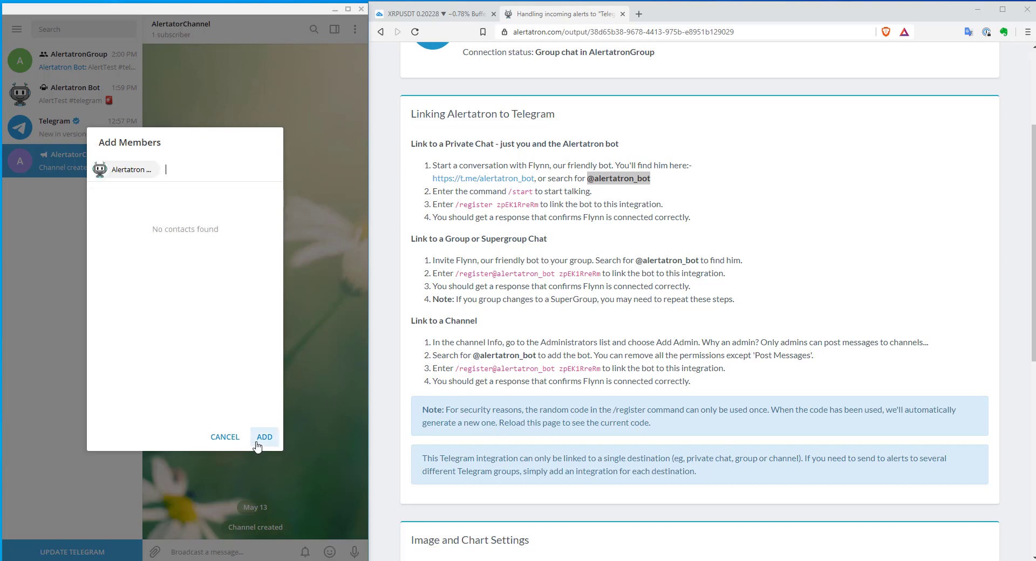
click(264, 437)
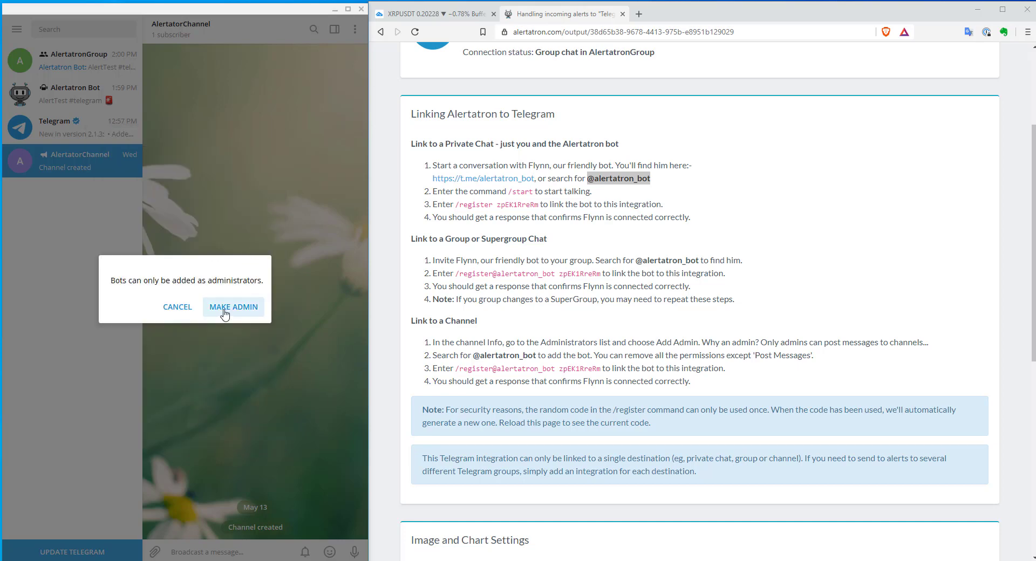
click(233, 307)
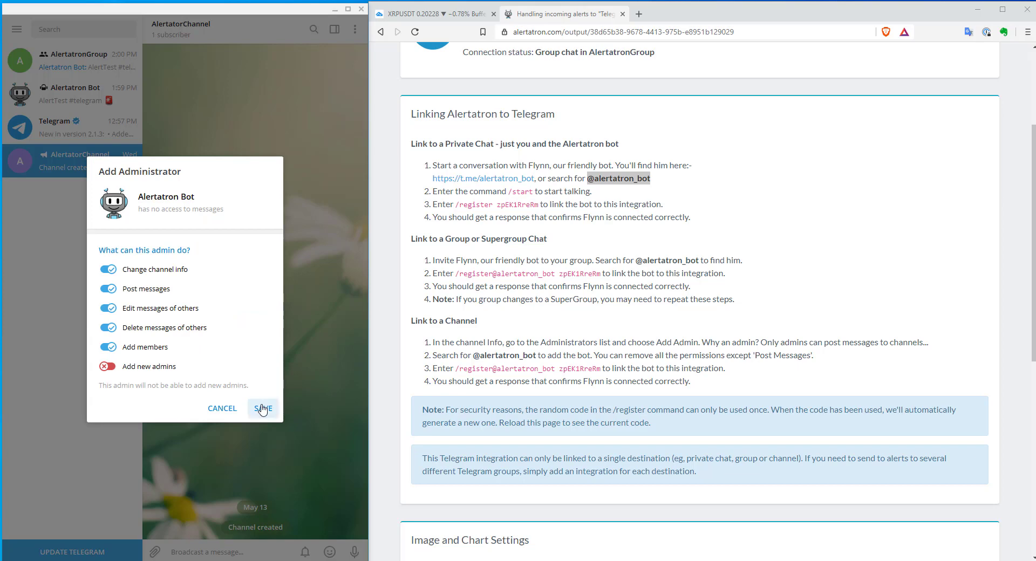
click(263, 408)
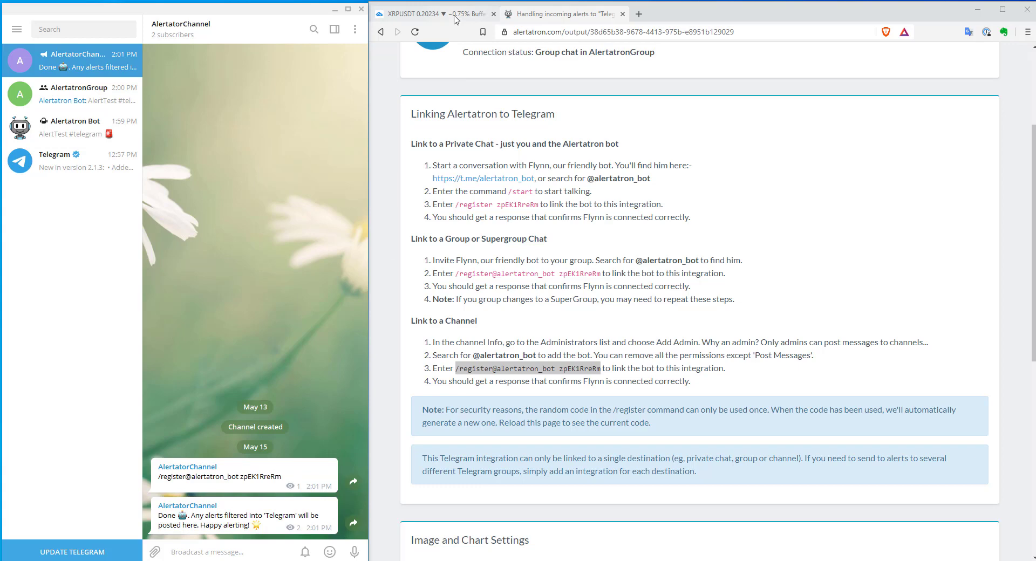
Watch the alert fire in TradingView, then check AlertatronGroup and AlertatorChannel for the AlertTest #telegram messages.
click(434, 13)
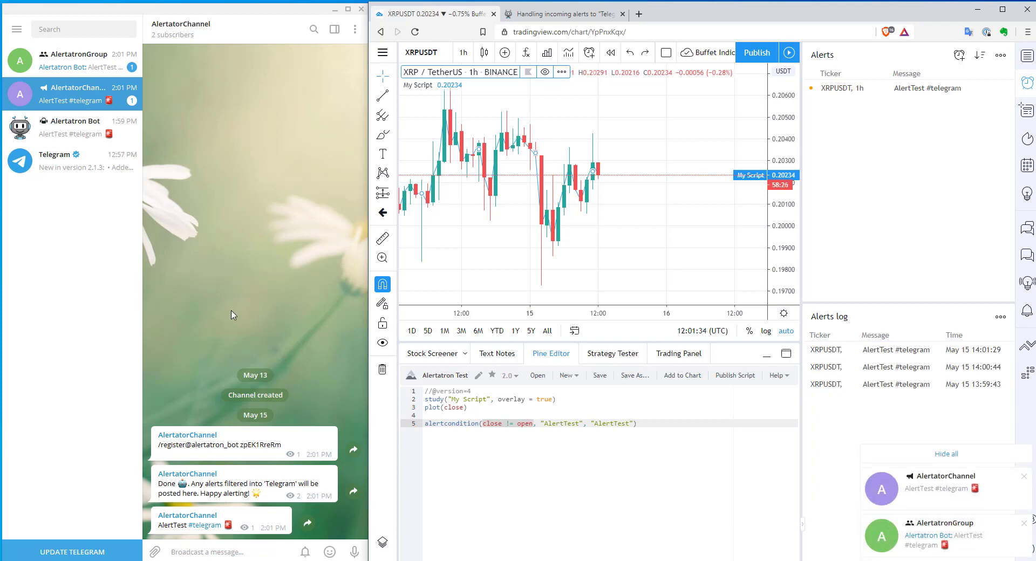
mouse_move(249, 477)
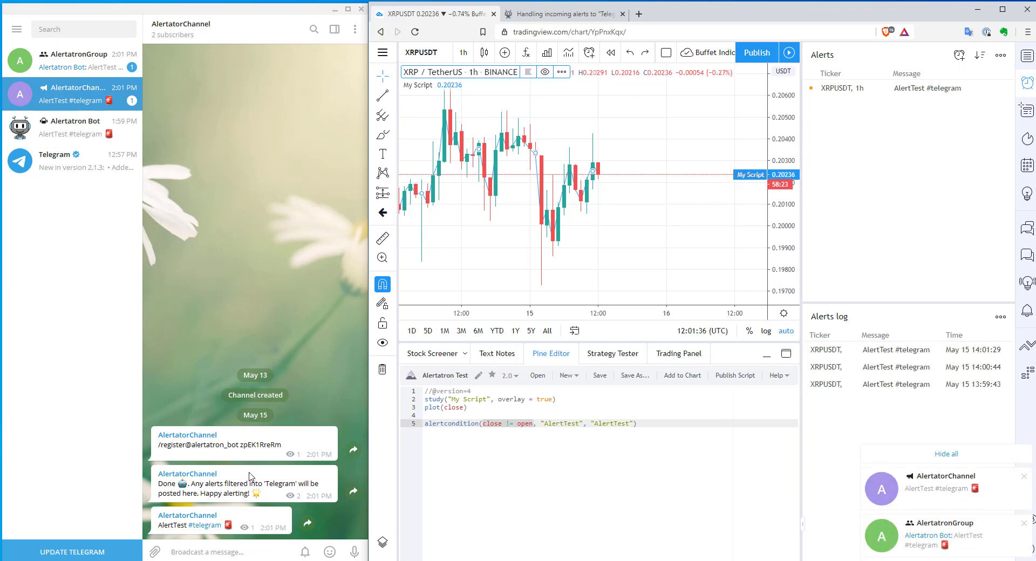
click(72, 61)
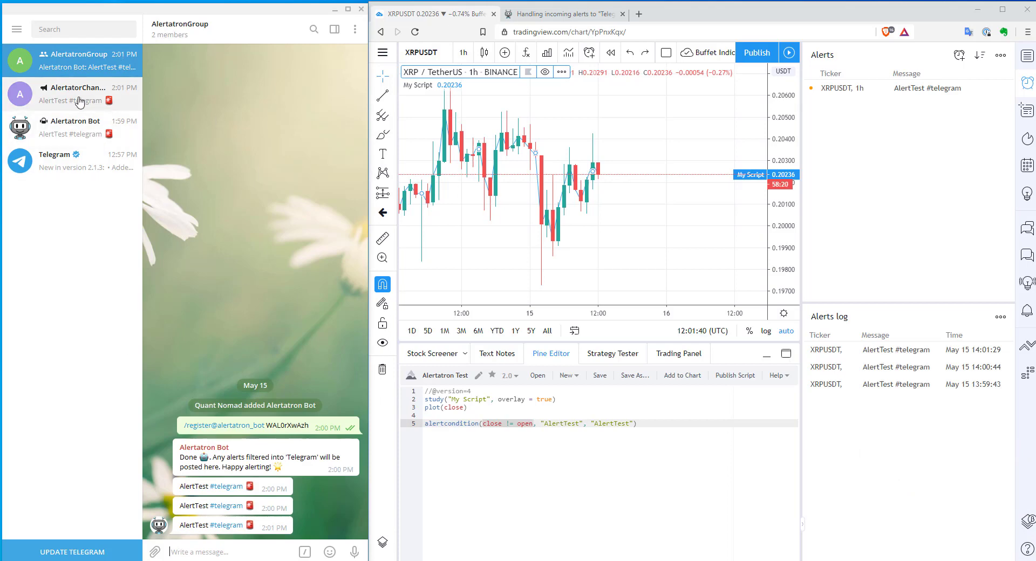
click(76, 94)
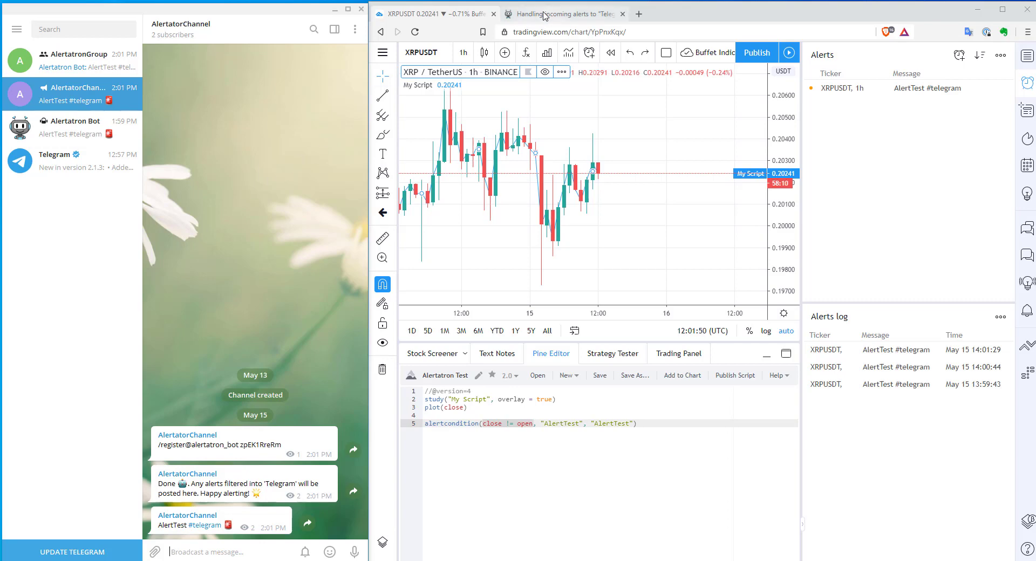
mouse_move(560, 14)
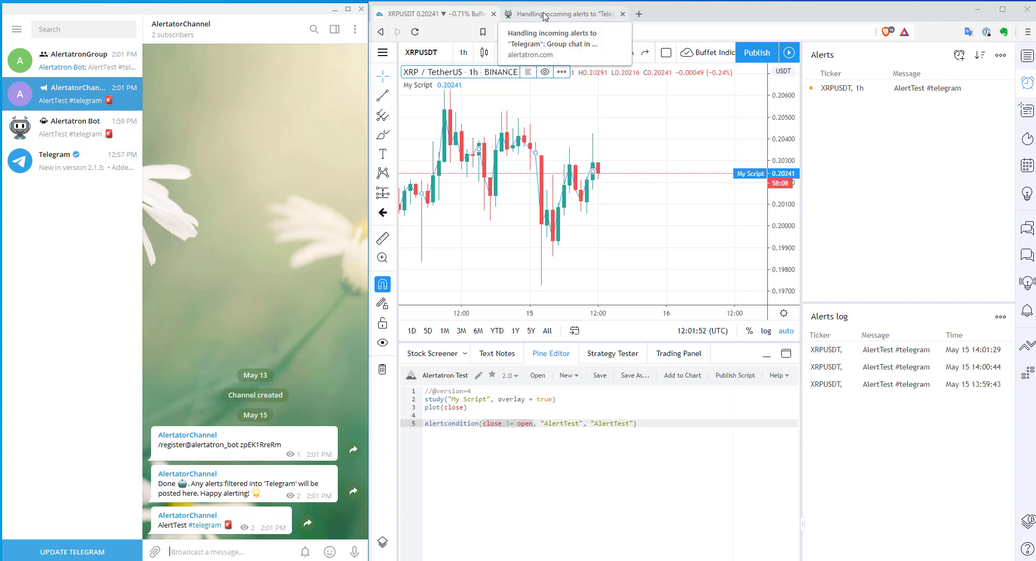